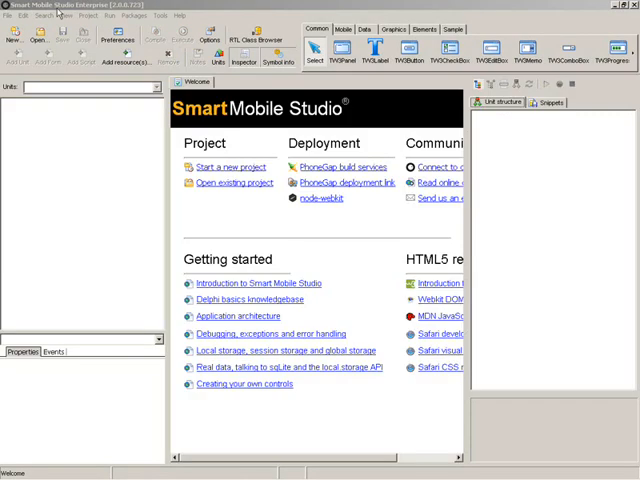
# Open the existing proj_android project from the File menu
pyautogui.click(8, 16)
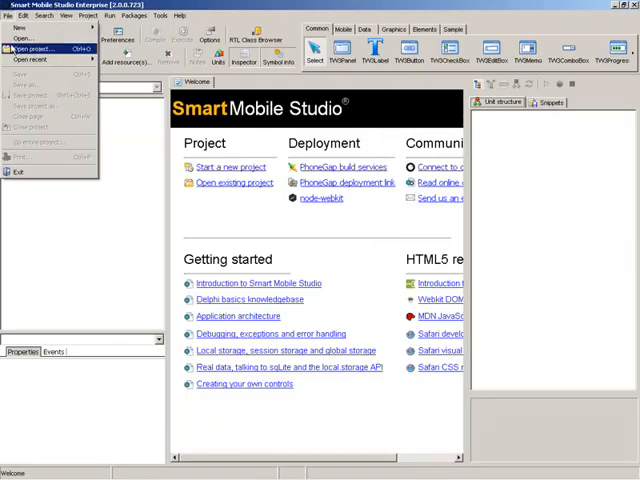
pyautogui.click(28, 48)
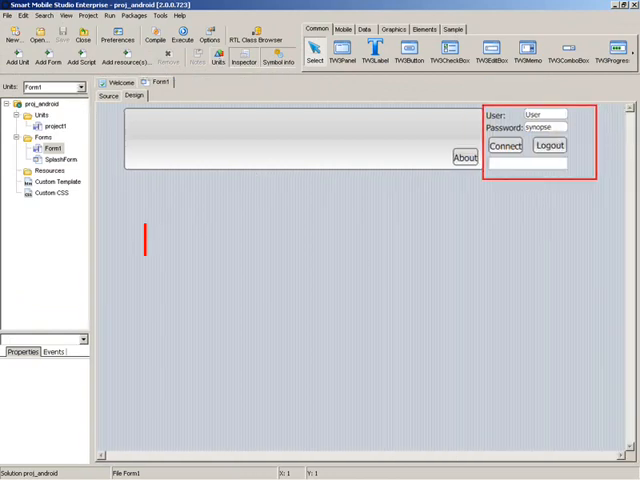
pyautogui.write('delphi authentication s')
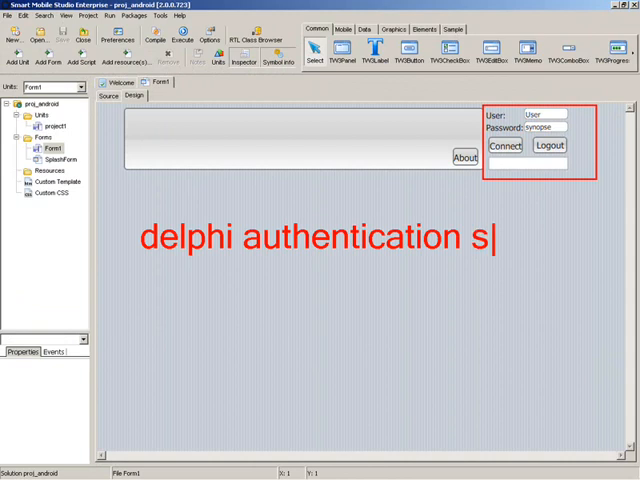
pyautogui.write('cheme')
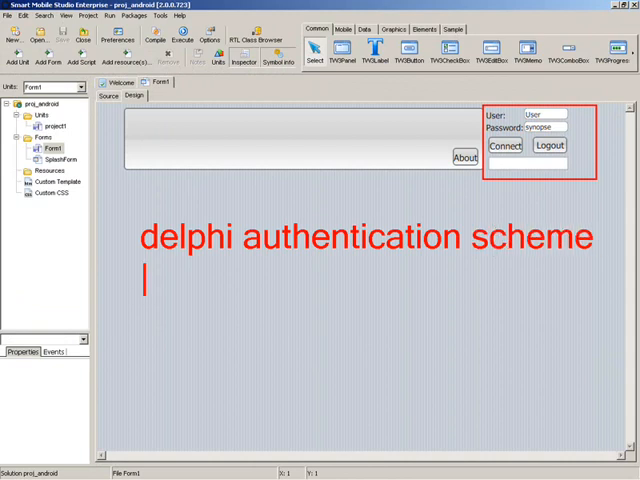
pyautogui.click(108, 96)
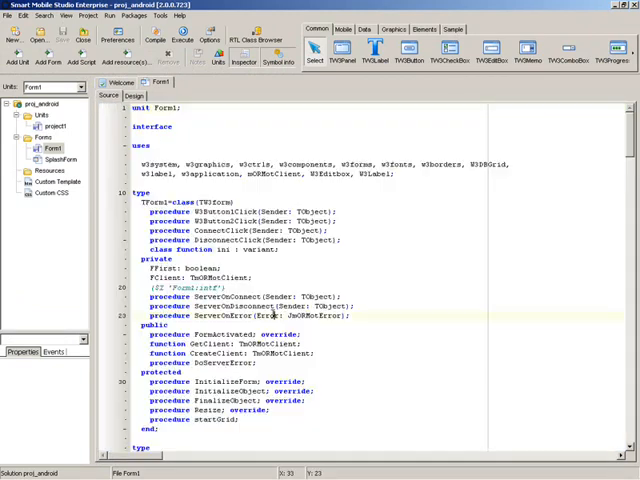
pyautogui.click(204, 80)
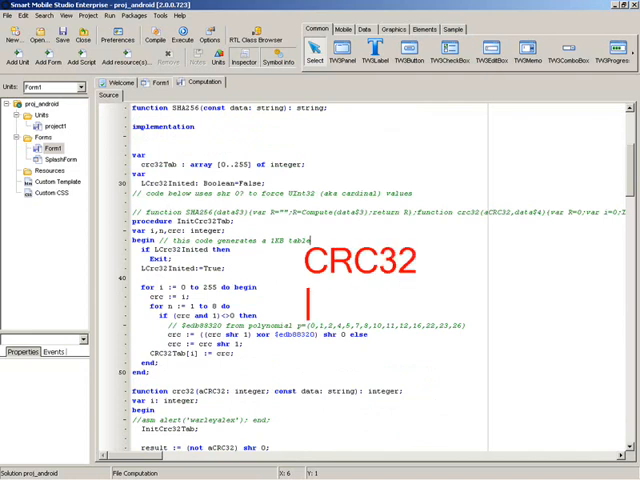
pyautogui.write('SHA-256')
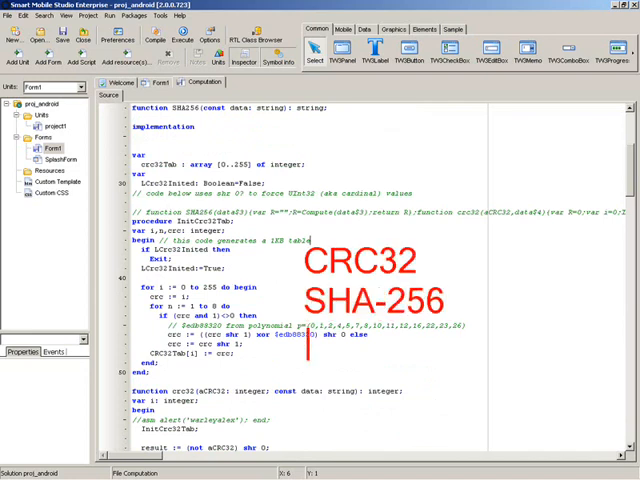
pyautogui.scroll(-3)
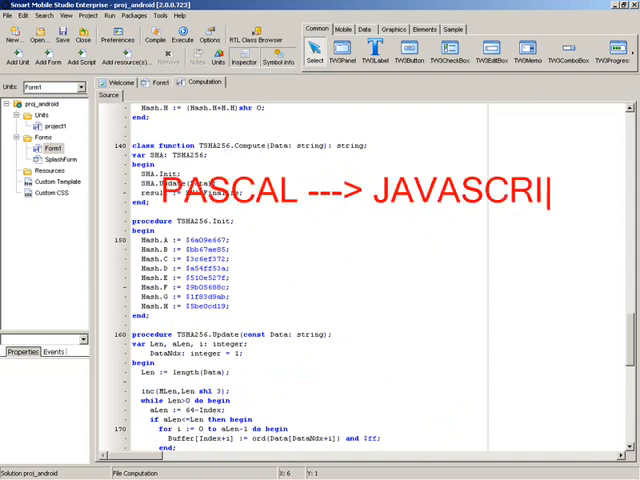
pyautogui.click(136, 96)
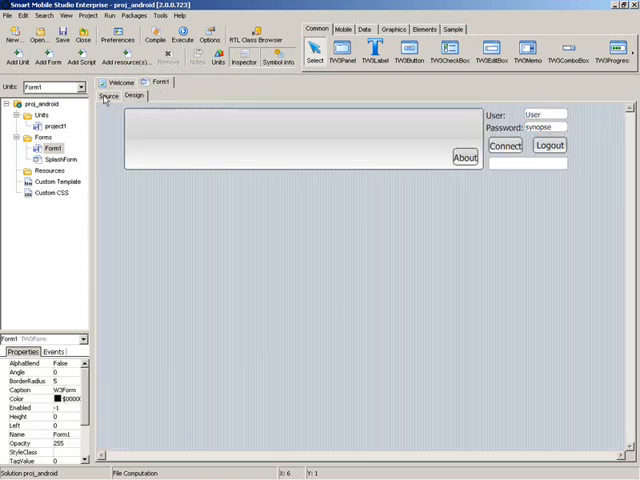
# Add a W3DBGrid from the Data palette to Form1 and show the form's source
pyautogui.click(366, 28)
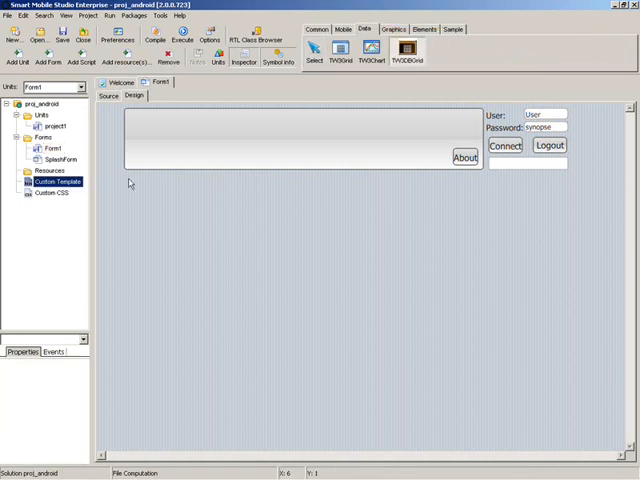
pyautogui.click(406, 50)
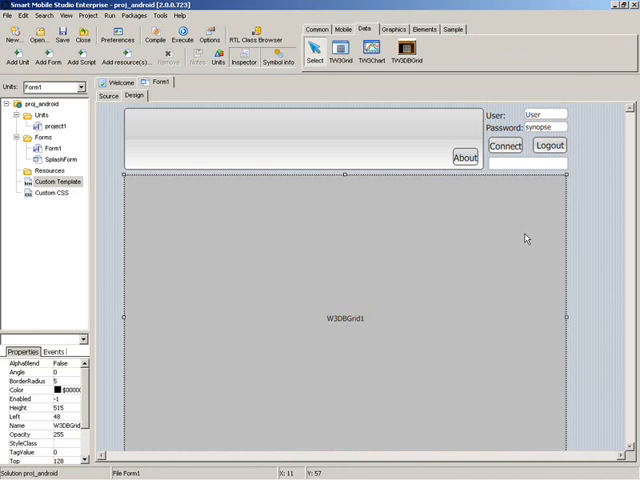
pyautogui.click(108, 82)
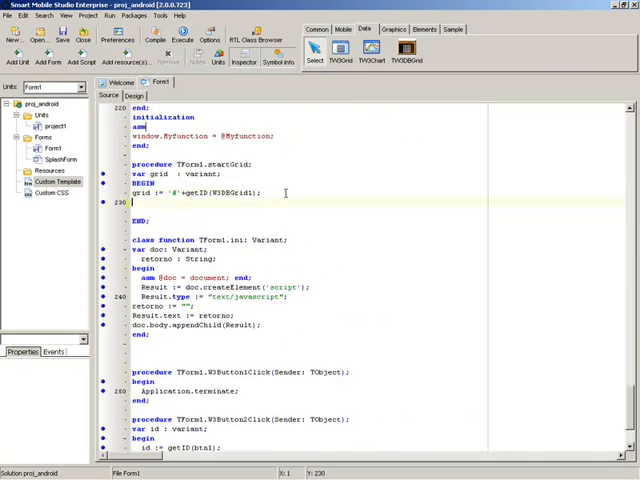
# Bring up the Project options dialog for proj_android
pyautogui.write('INJECT')
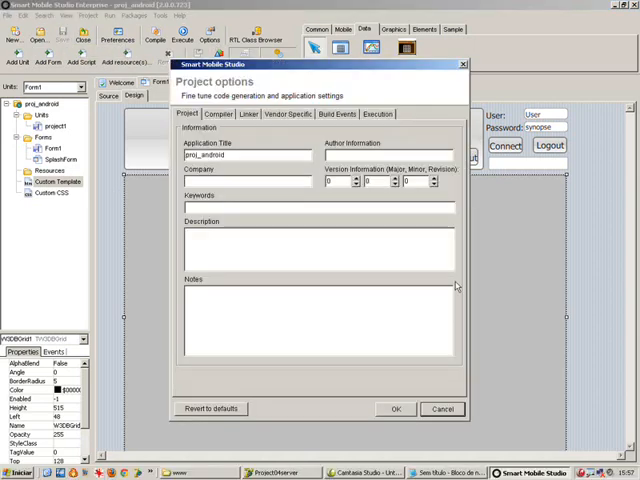
# Set Execution to run in Chrome as a custom browser and accept the options
pyautogui.click(378, 112)
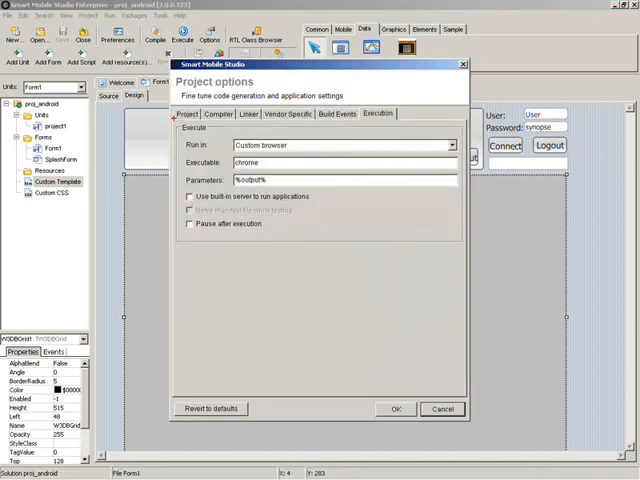
pyautogui.click(216, 112)
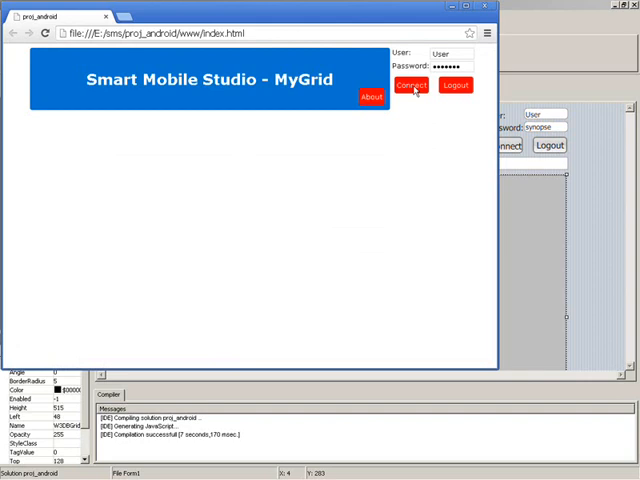
# Connect MyGrid to load the 10,341 customer records and filter by company name ('war', 'os')
pyautogui.click(412, 84)
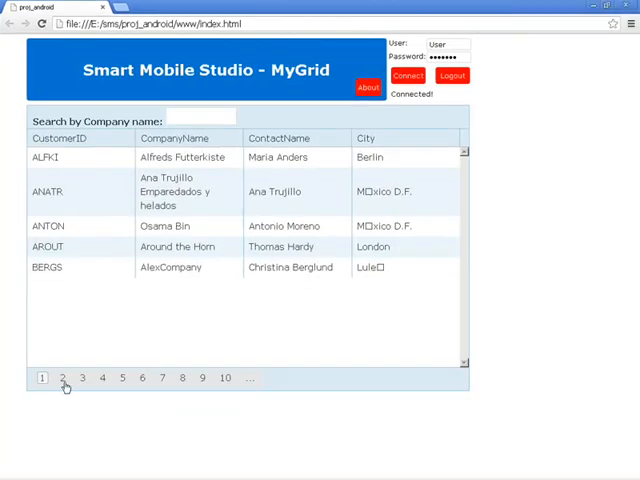
pyautogui.write('warle')
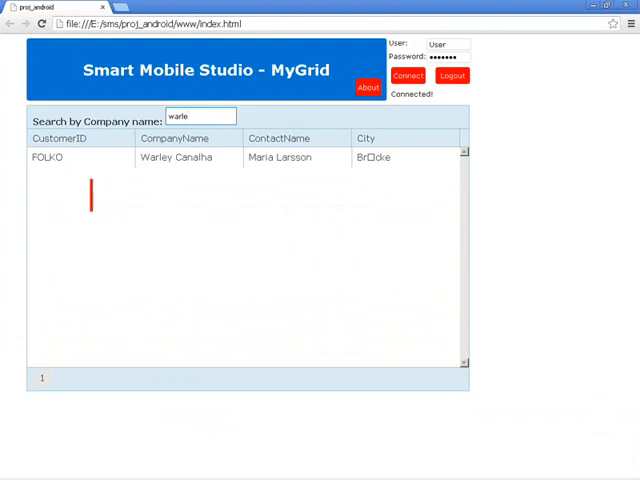
pyautogui.write('customer table')
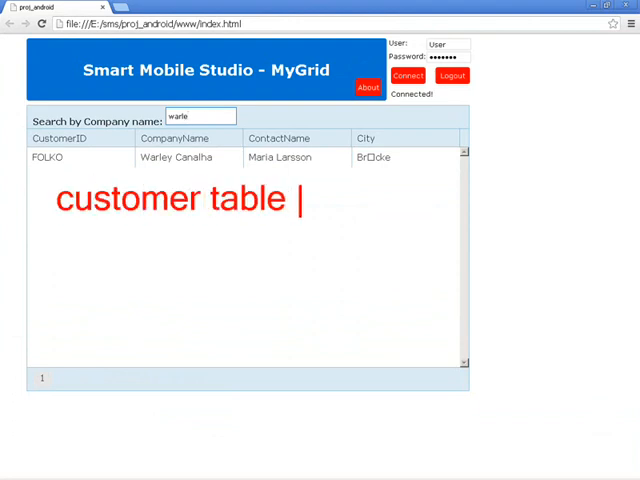
pyautogui.write('has 10,341 record')
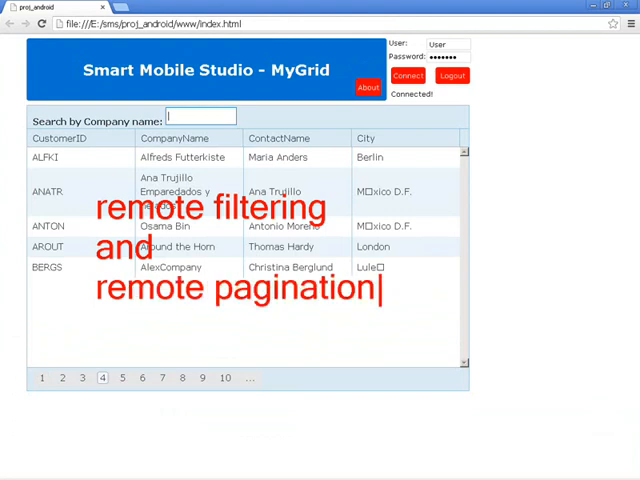
pyautogui.write('os')
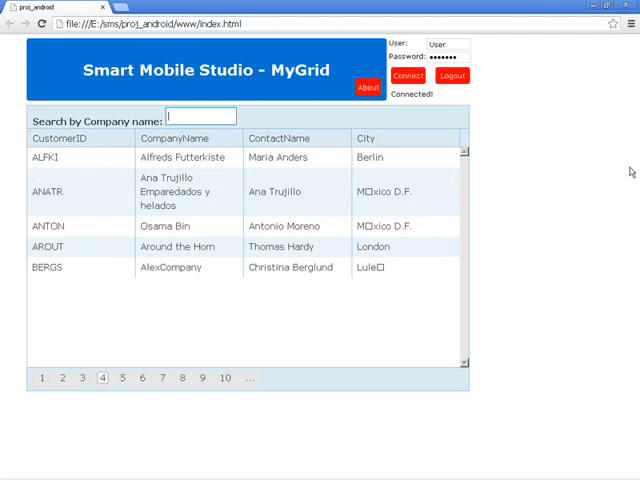
pyautogui.click(162, 378)
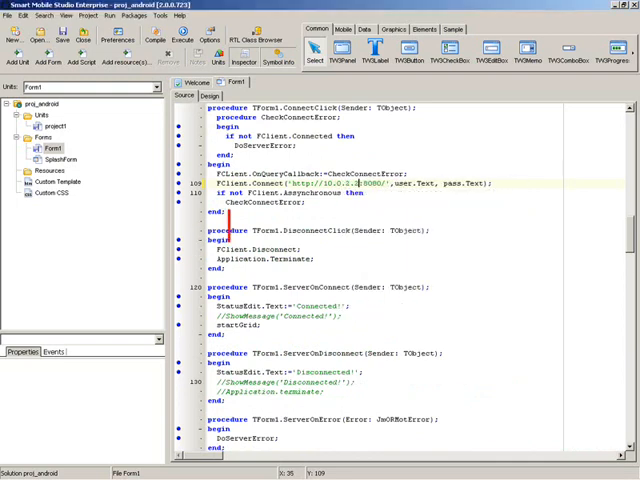
# Scroll Form1's source to the ConnectClick and server event handlers
pyautogui.scroll(-3)
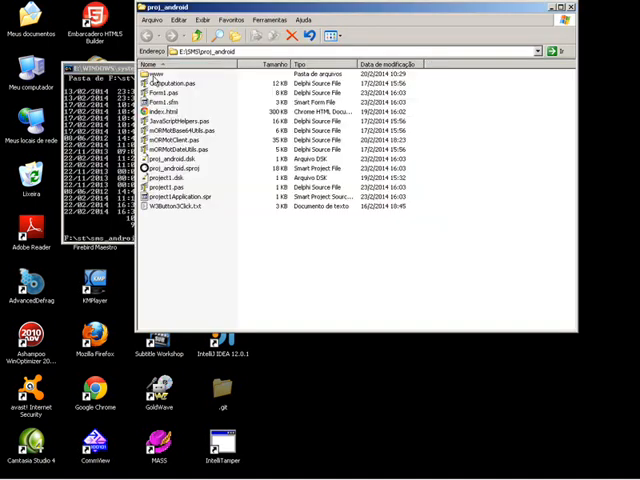
pyautogui.doubleClick(160, 72)
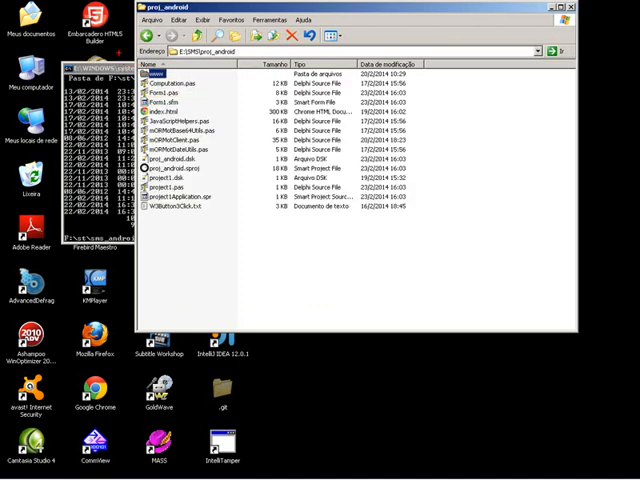
pyautogui.write('copy th')
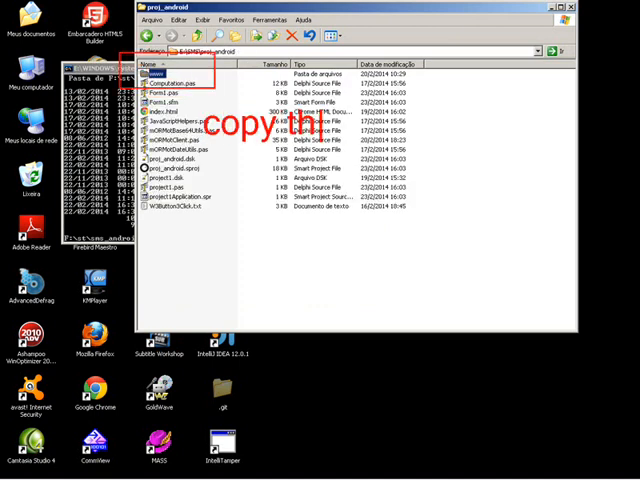